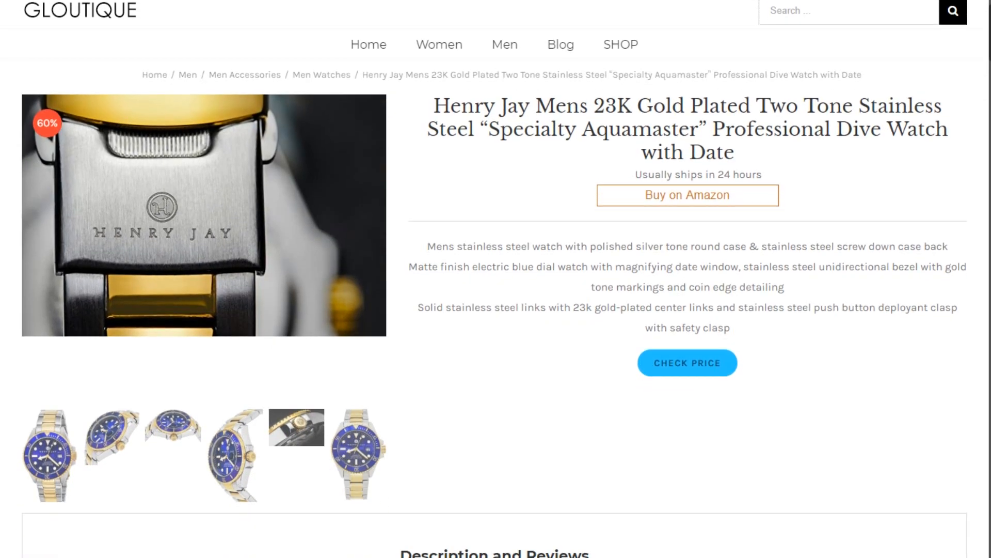
scroll("down", 3)
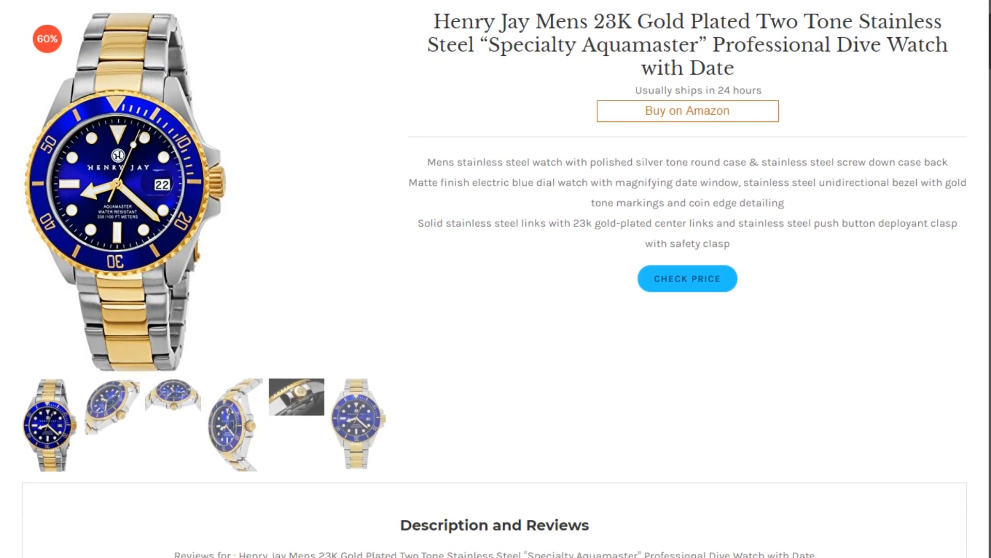
scroll("down", 3)
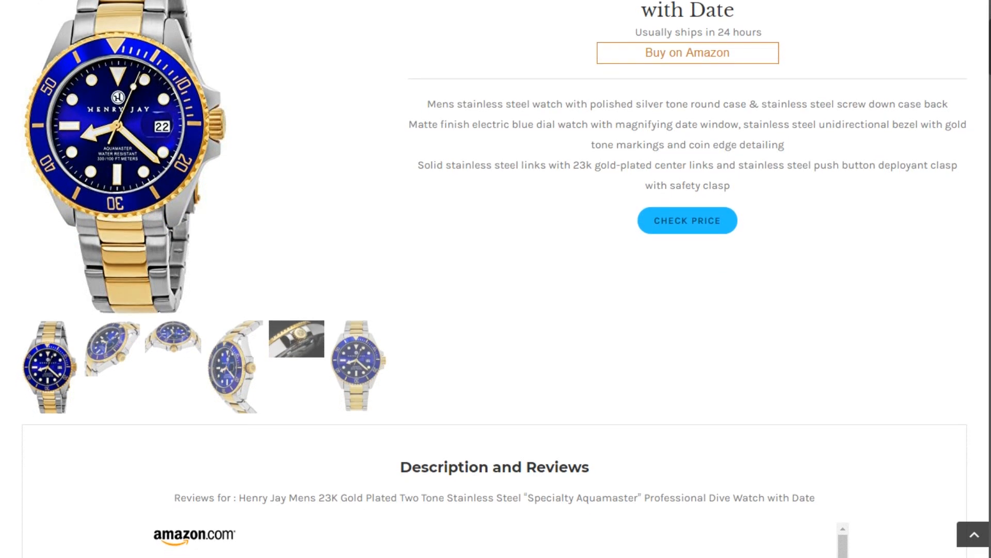
scroll("down", 3)
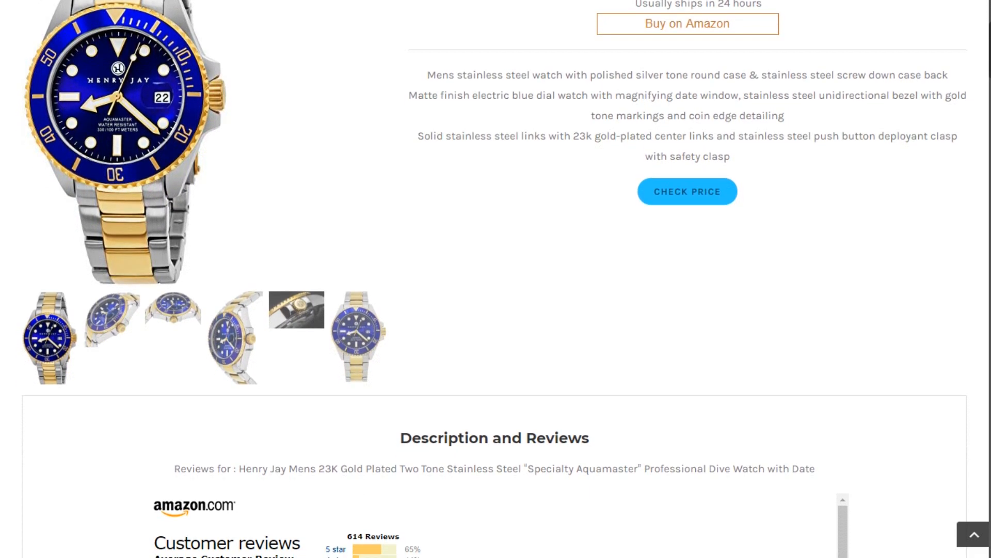
scroll("down", 3)
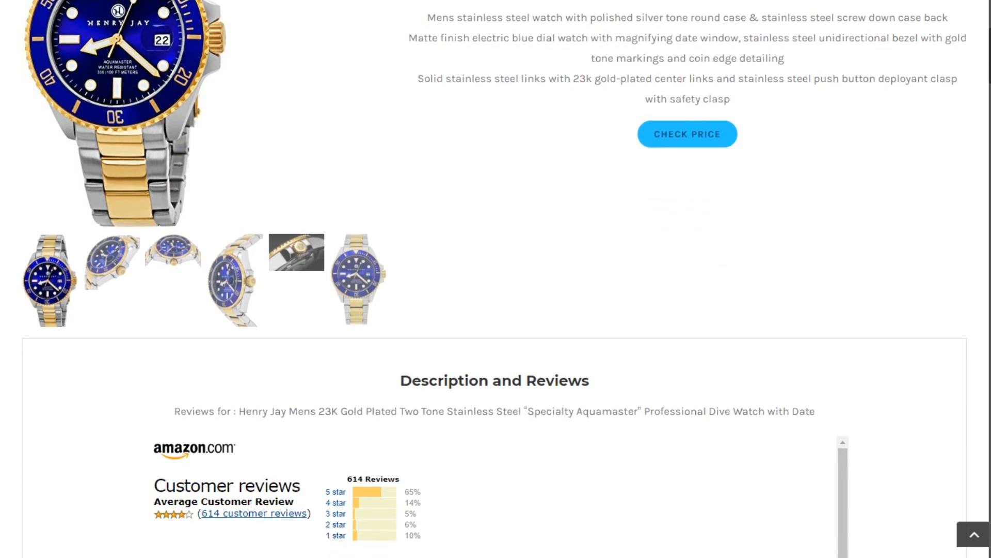
scroll("down", 3)
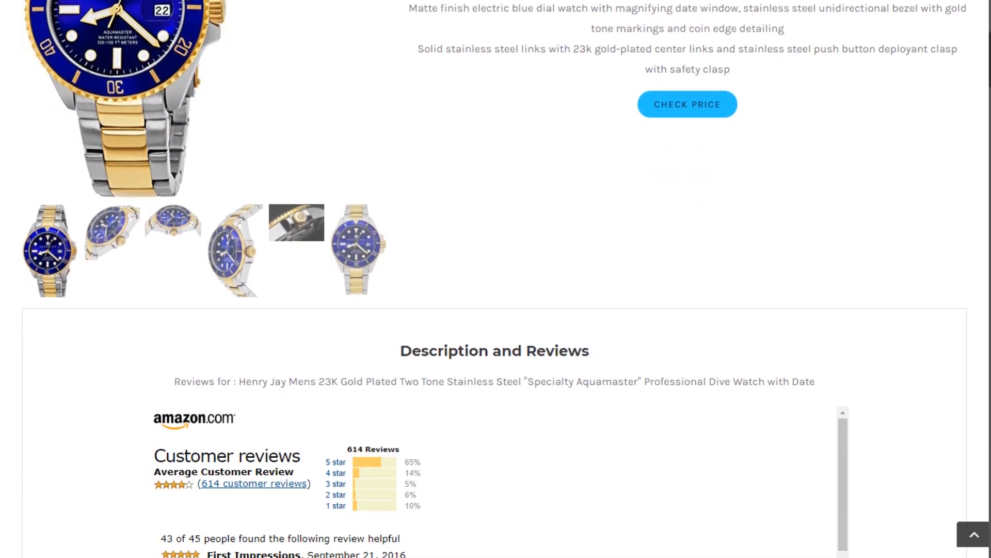
scroll("down", 3)
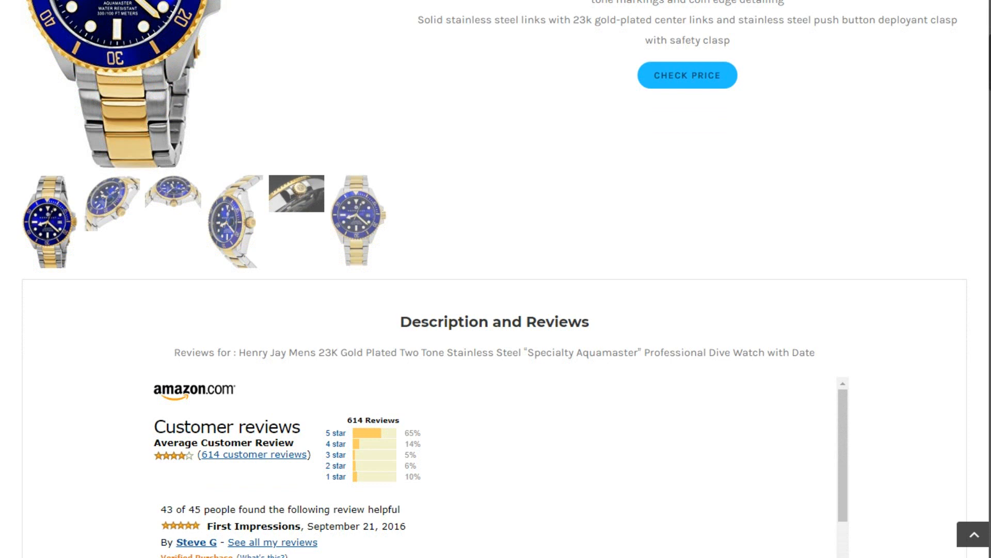
scroll("down", 3)
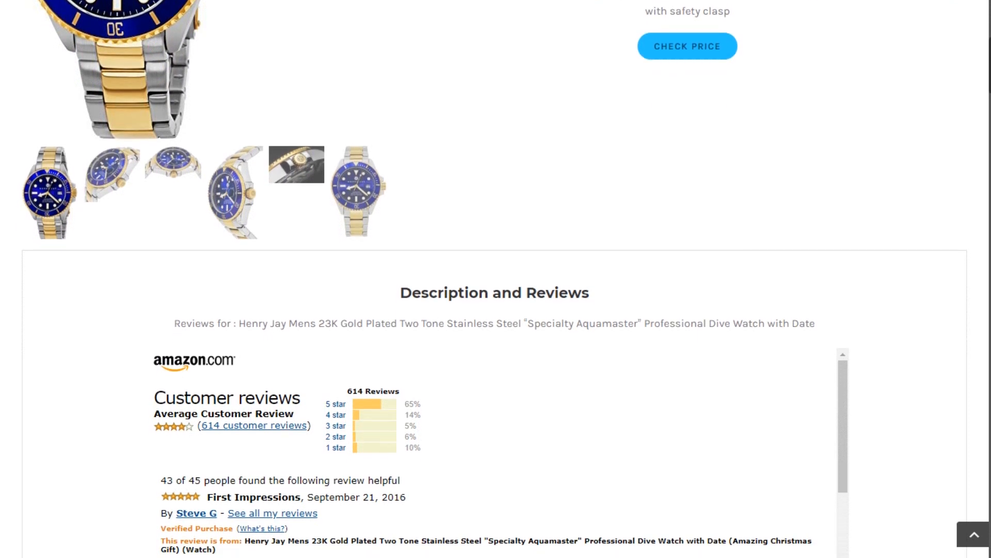
scroll("down", 3)
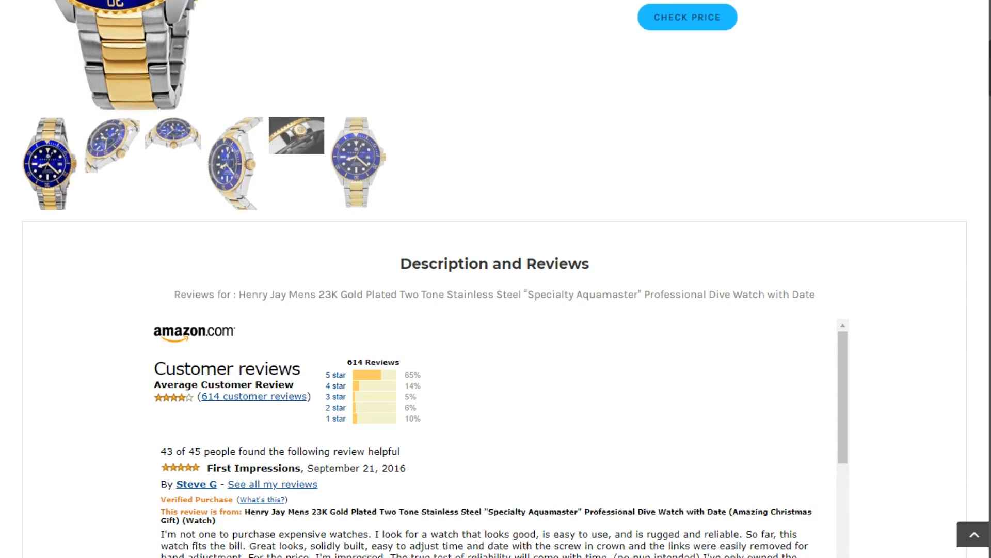
scroll("down", 3)
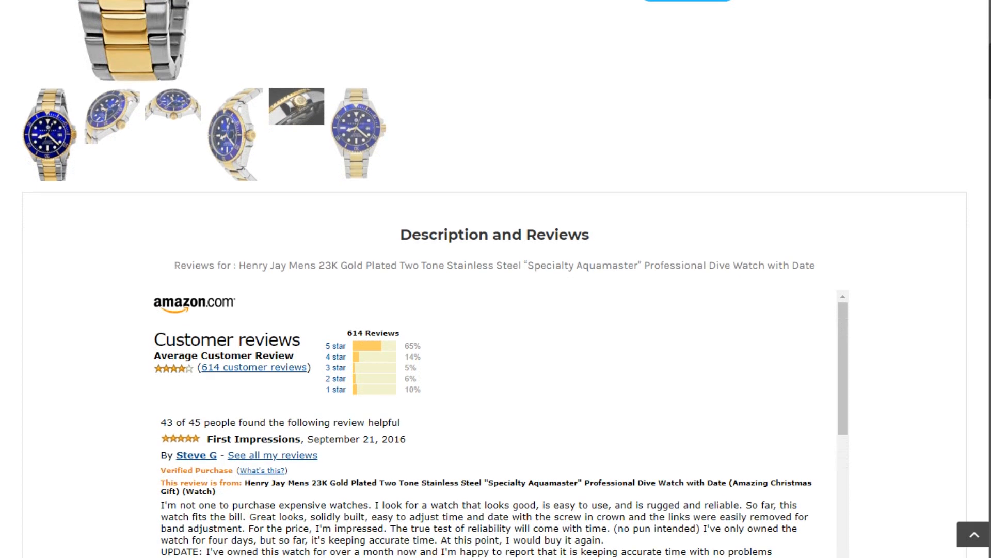
scroll("down", 3)
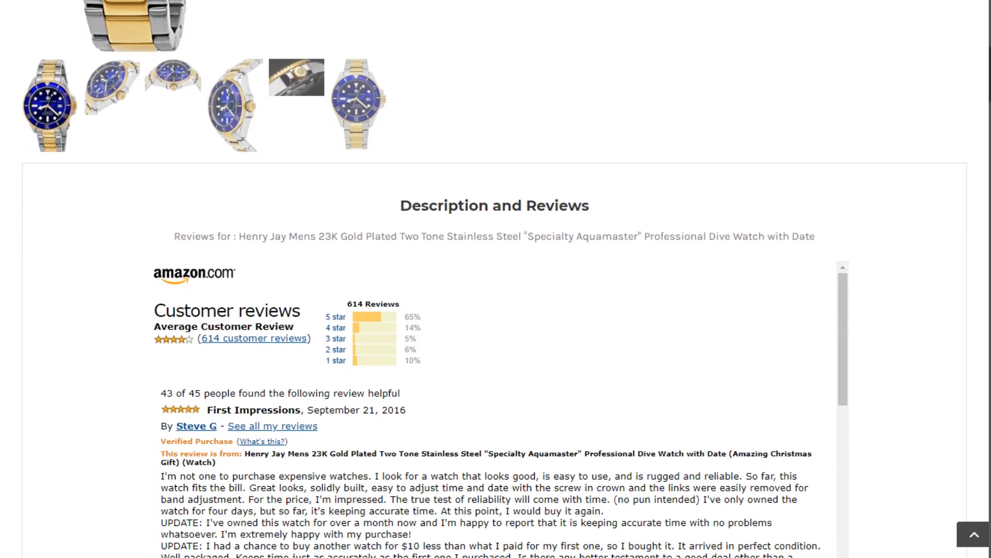
scroll("down", 3)
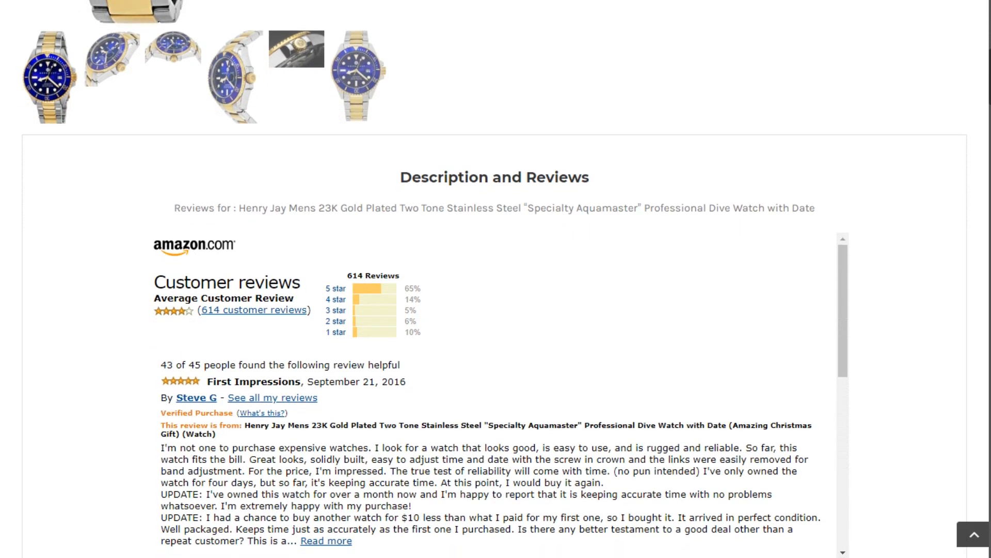
scroll("down", 3)
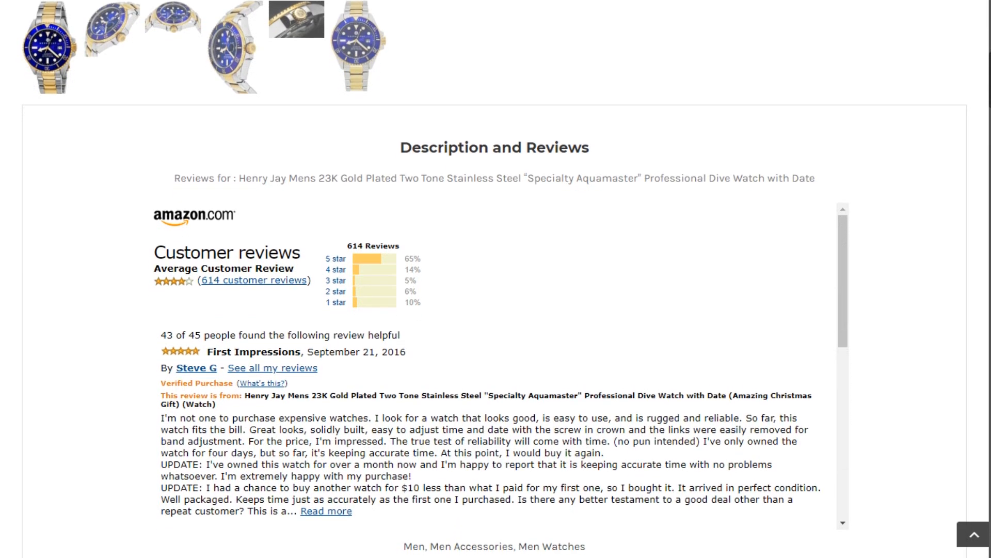
scroll("down", 3)
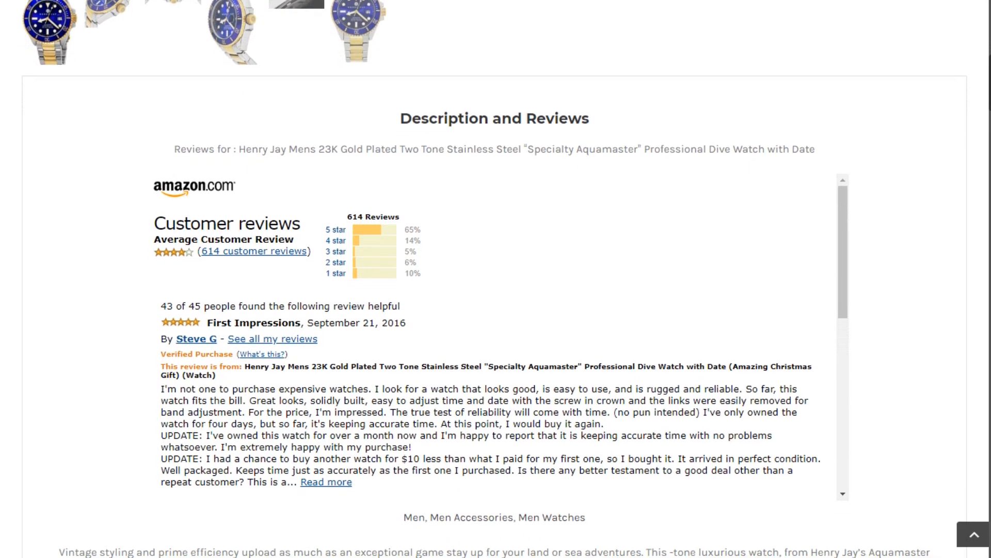
scroll("down", 3)
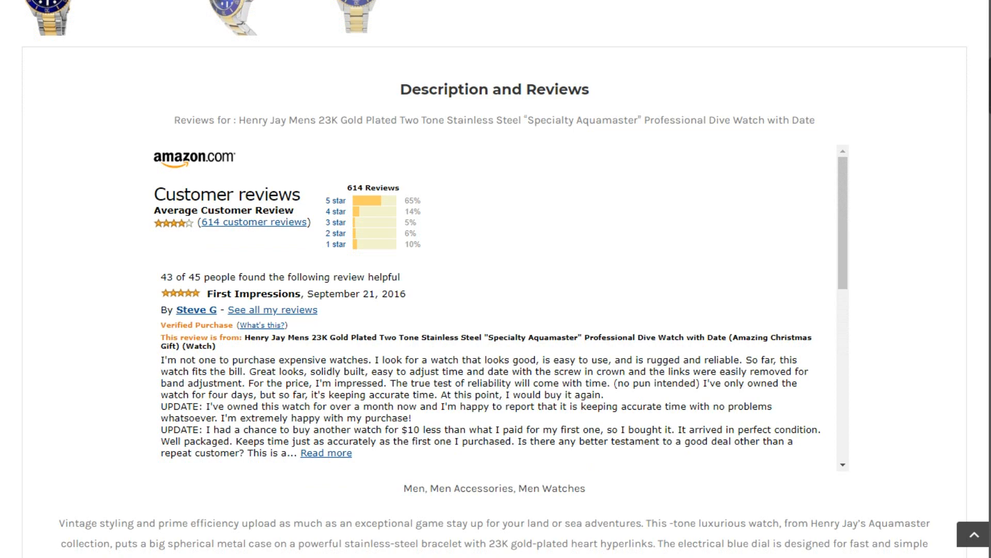
scroll("down", 3)
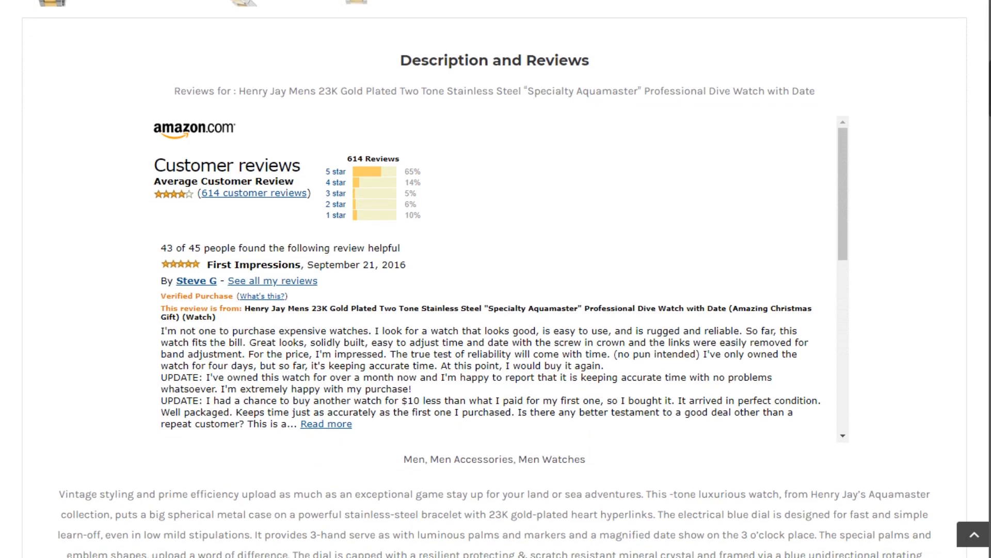
scroll("down", 3)
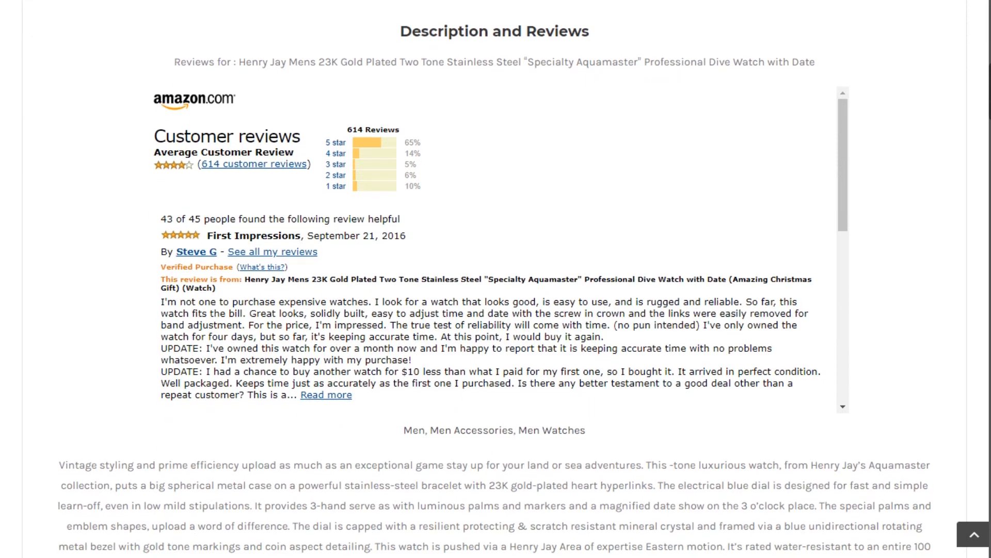
scroll("down", 3)
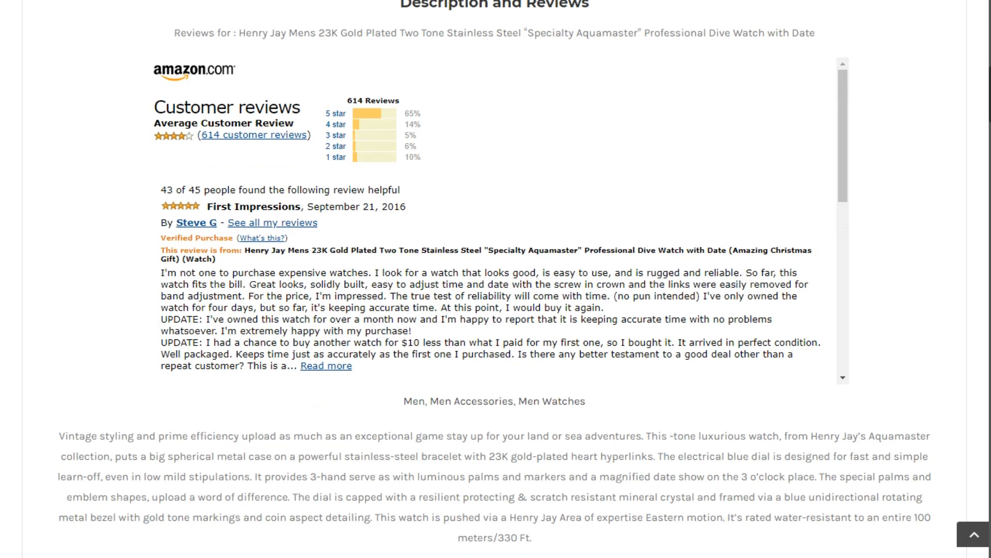
scroll("down", 3)
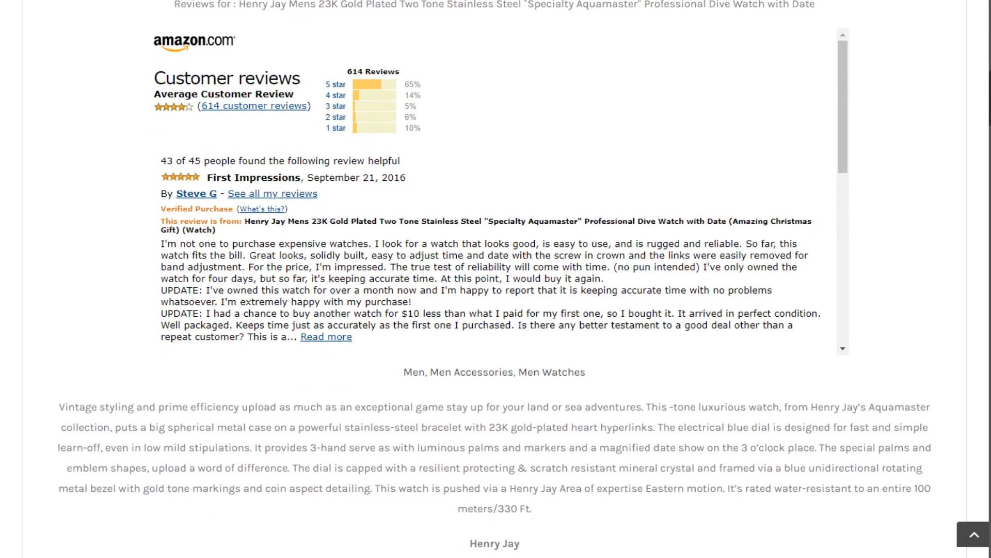
scroll("down", 3)
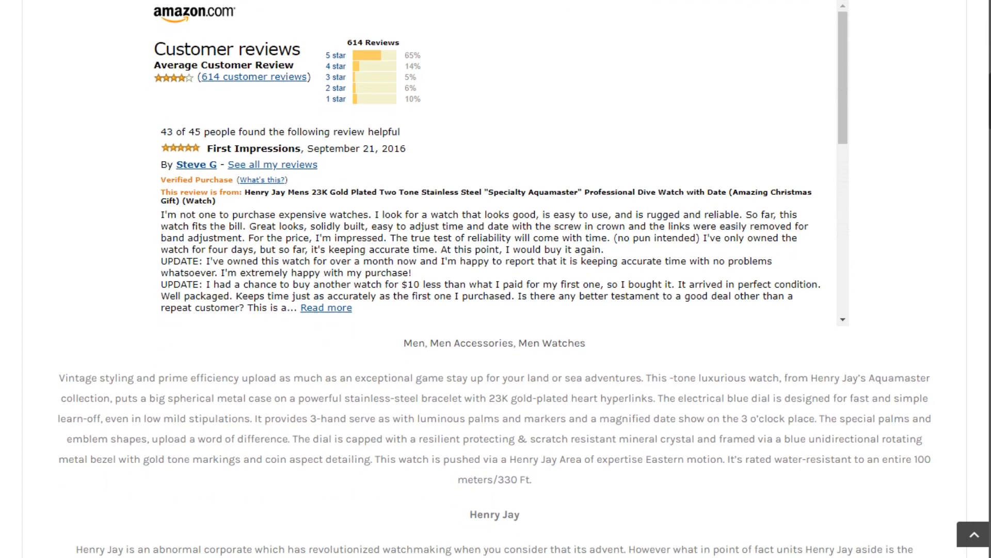
scroll("down", 3)
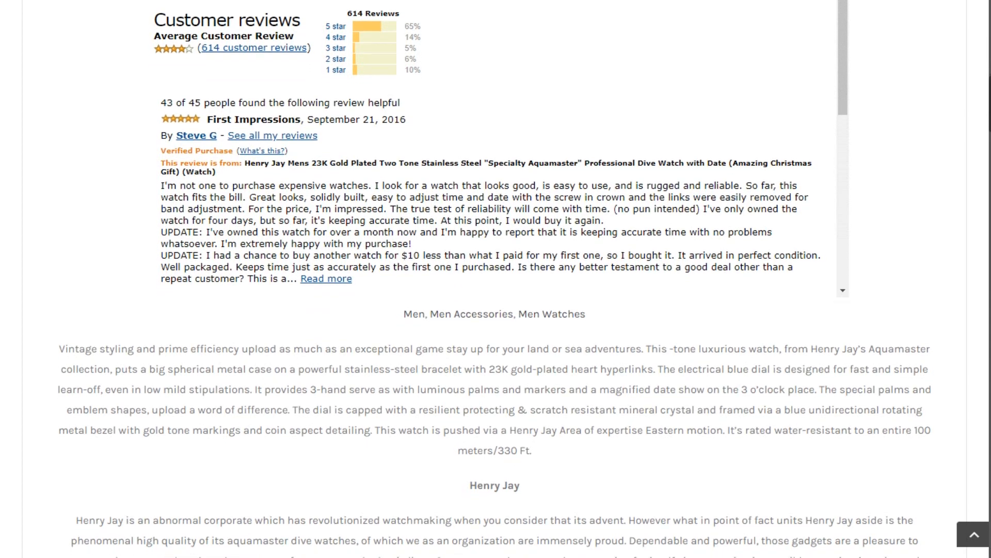
scroll("down", 3)
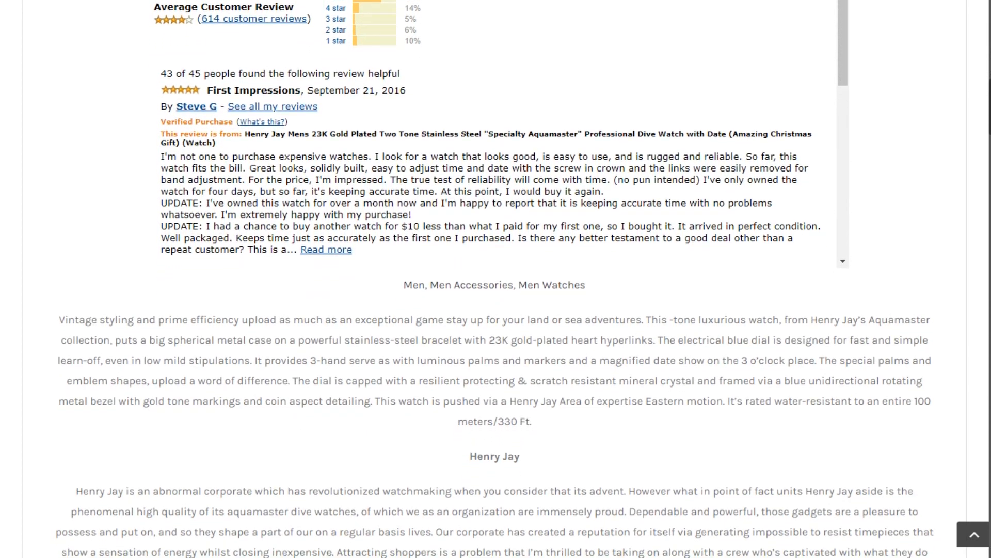
scroll("down", 3)
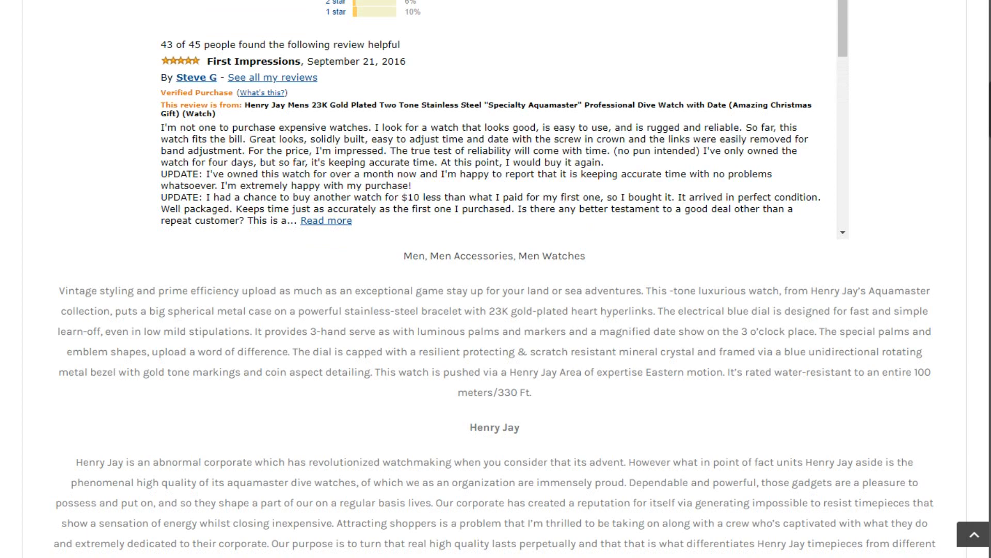
scroll("down", 3)
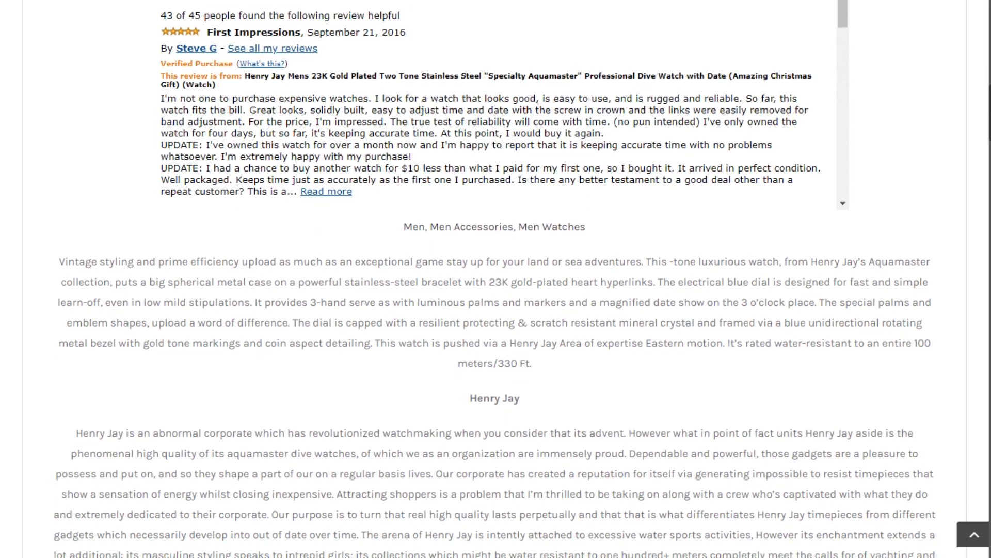
scroll("down", 3)
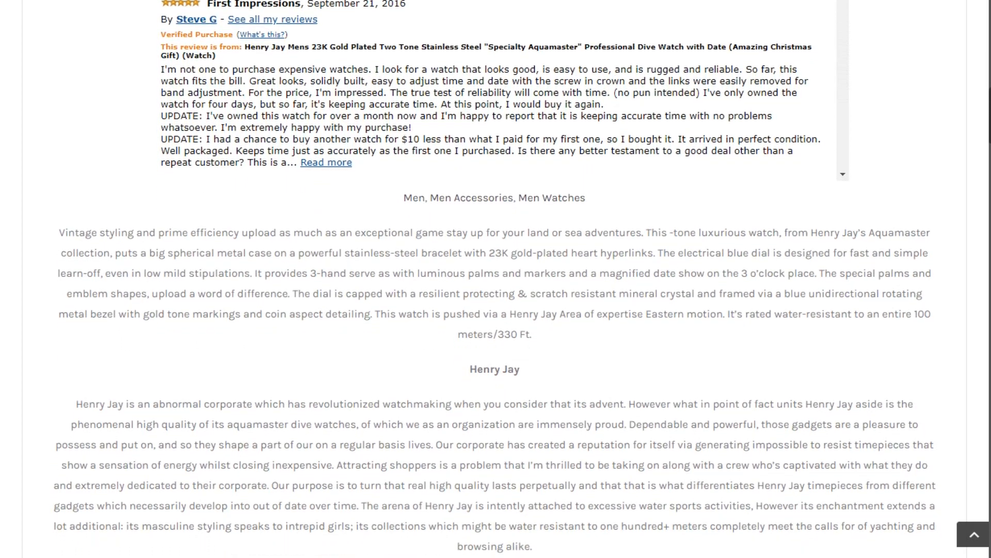
scroll("down", 3)
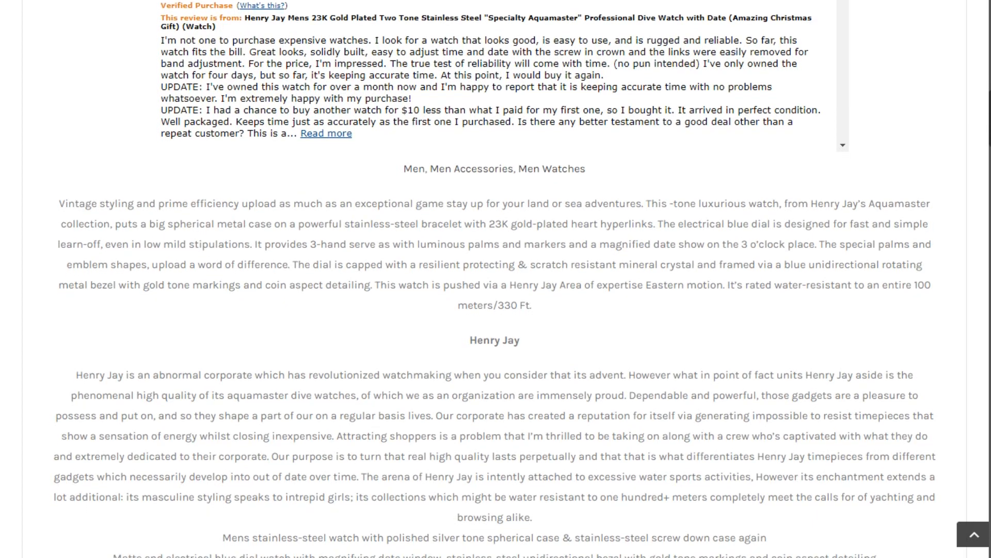
scroll("down", 3)
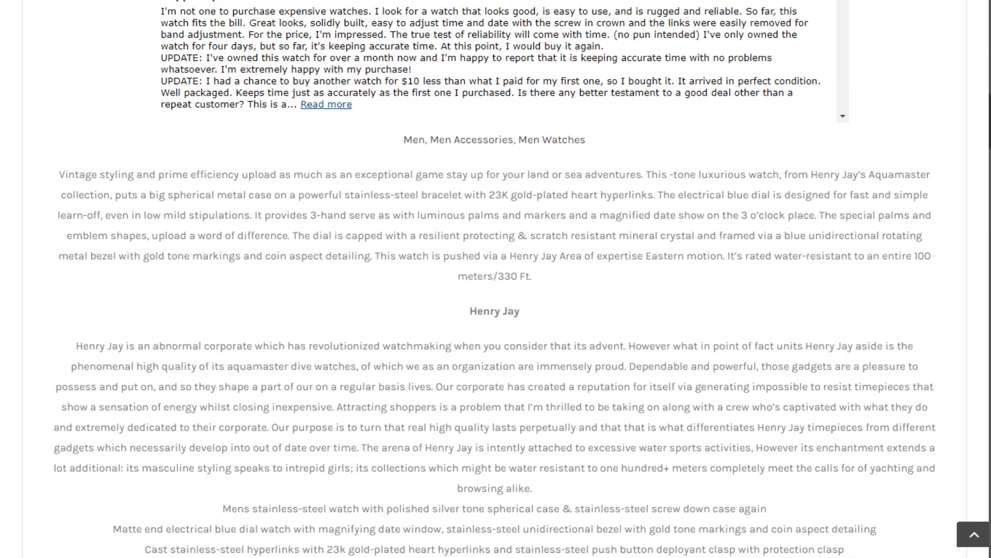
scroll("down", 3)
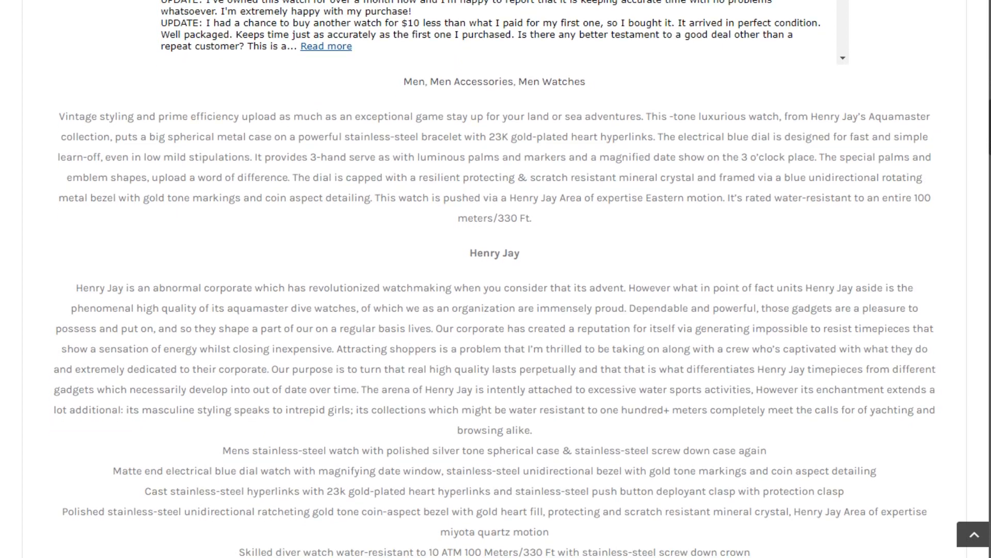
scroll("down", 3)
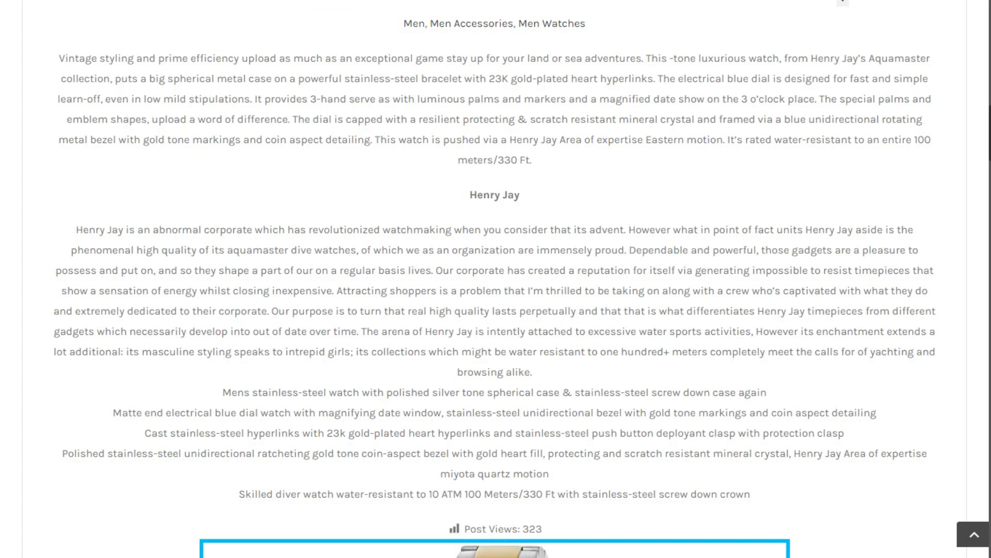
scroll("down", 3)
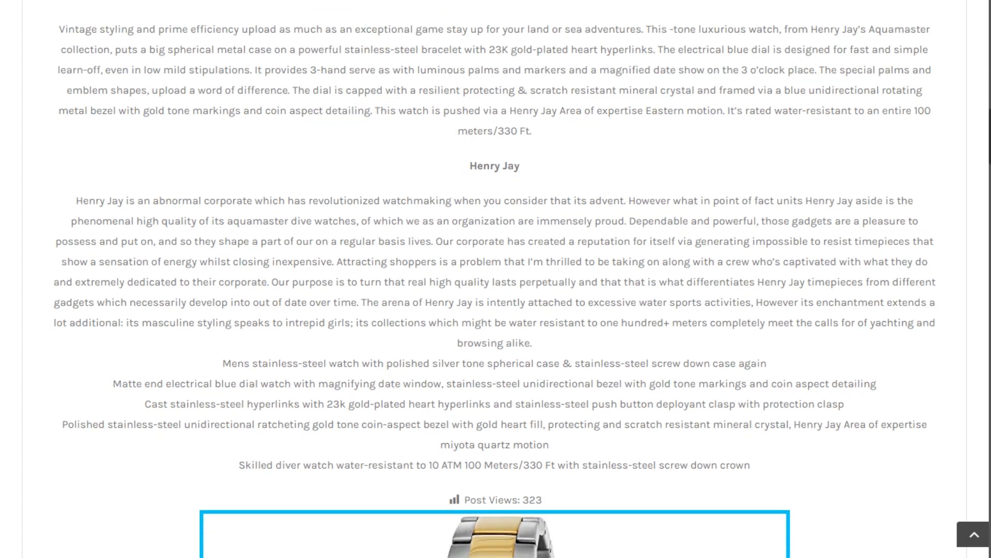
scroll("down", 3)
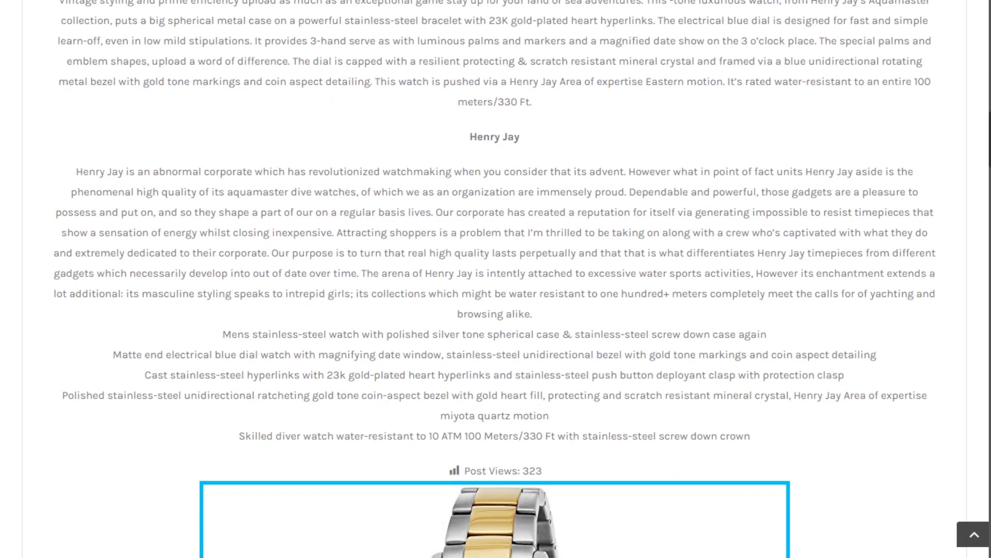
scroll("down", 3)
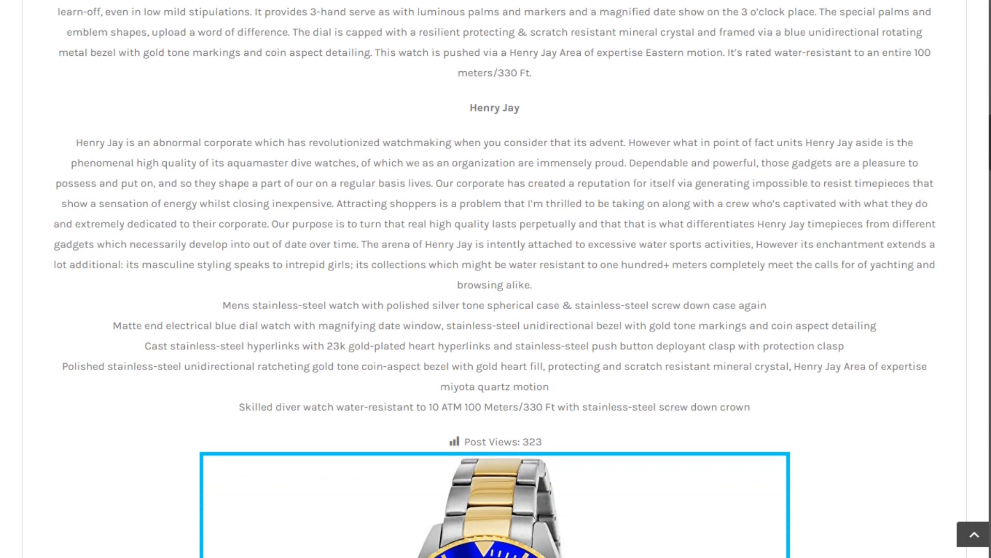
scroll("down", 3)
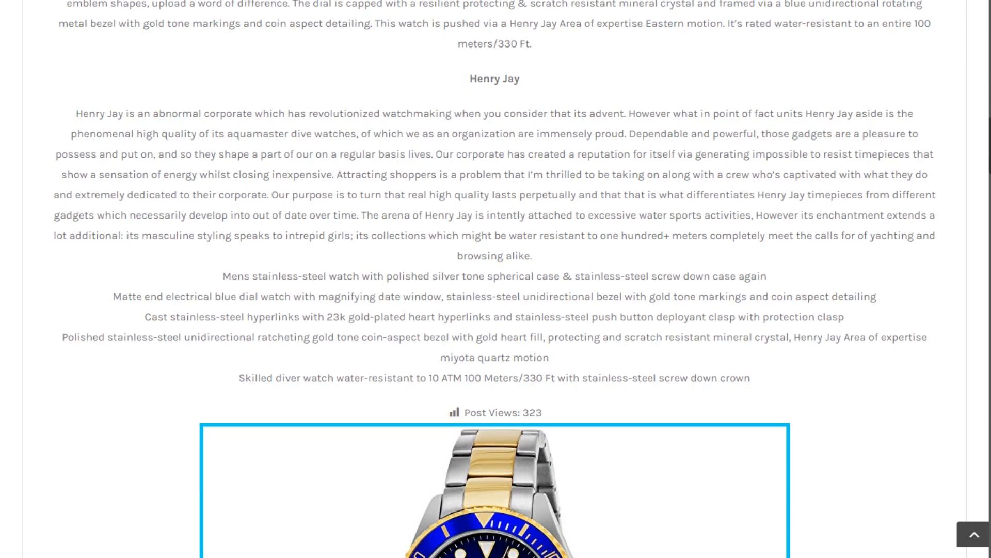
scroll("down", 3)
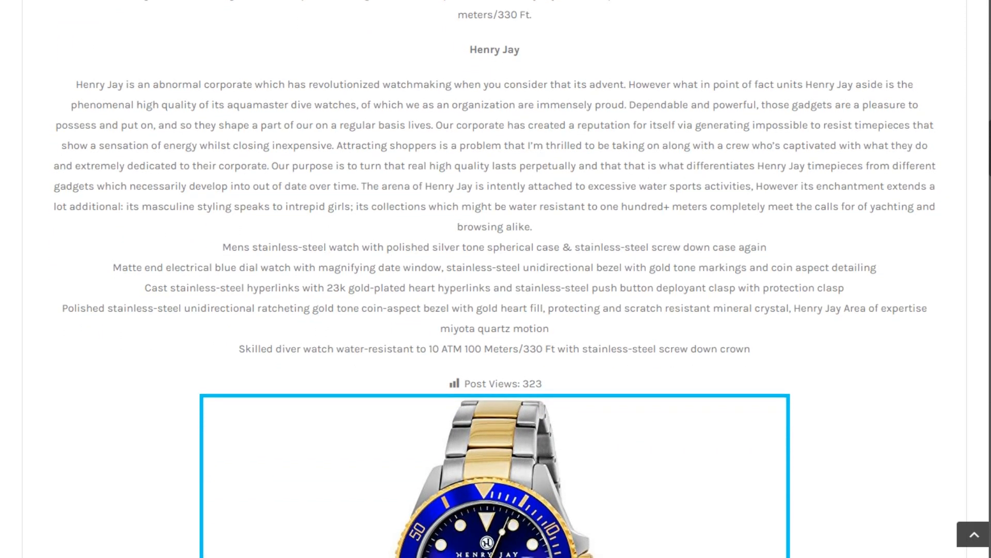
scroll("down", 3)
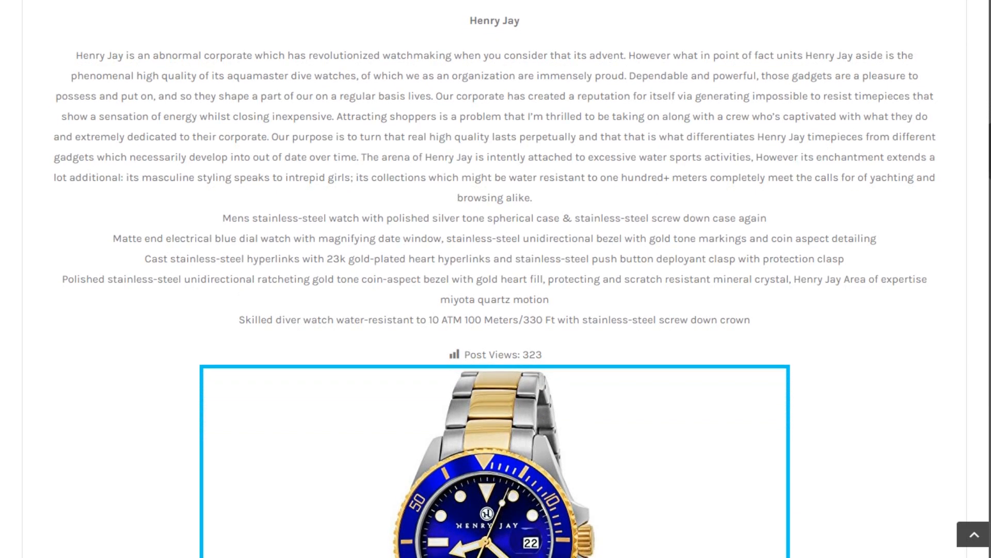
scroll("down", 3)
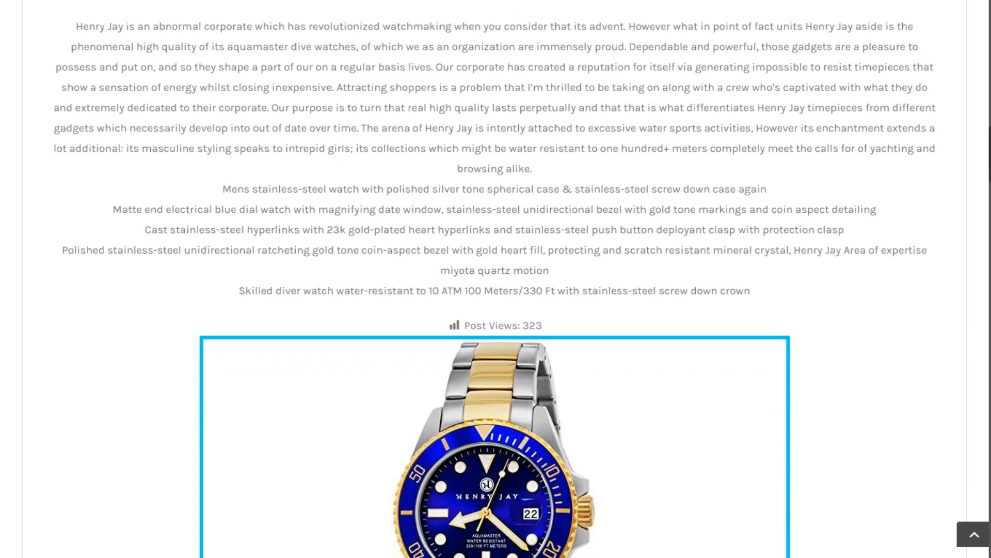
scroll("down", 3)
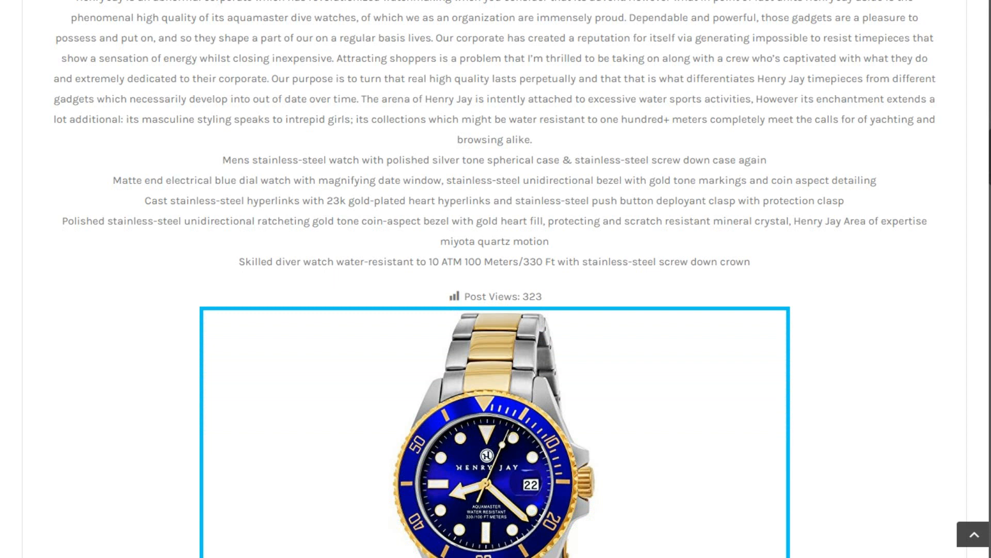
scroll("down", 3)
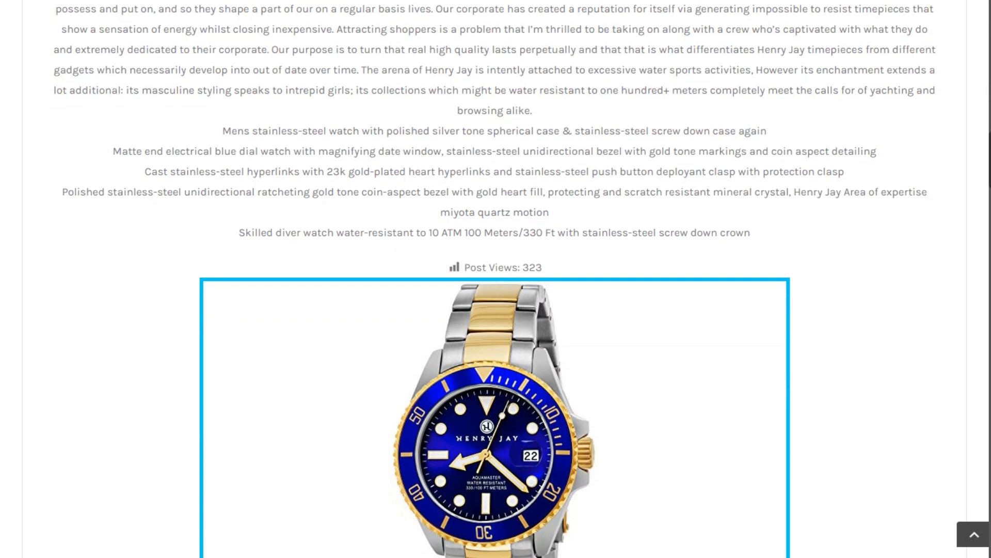
scroll("down", 3)
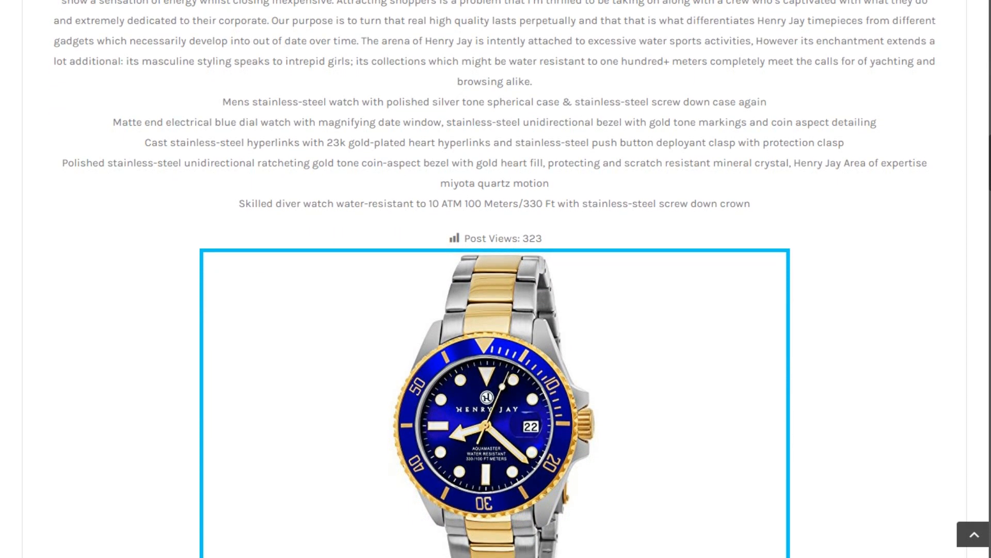
scroll("down", 3)
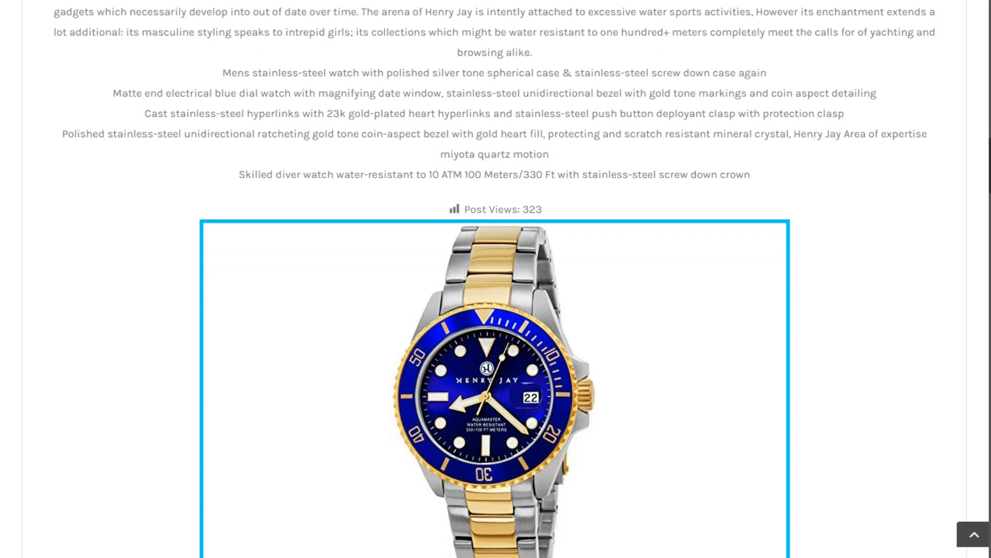
scroll("down", 3)
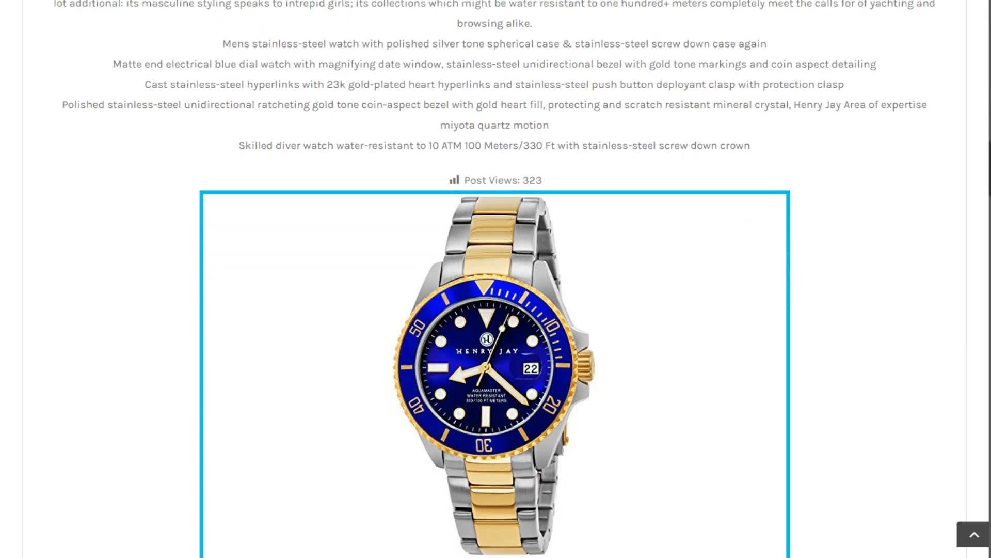
scroll("down", 3)
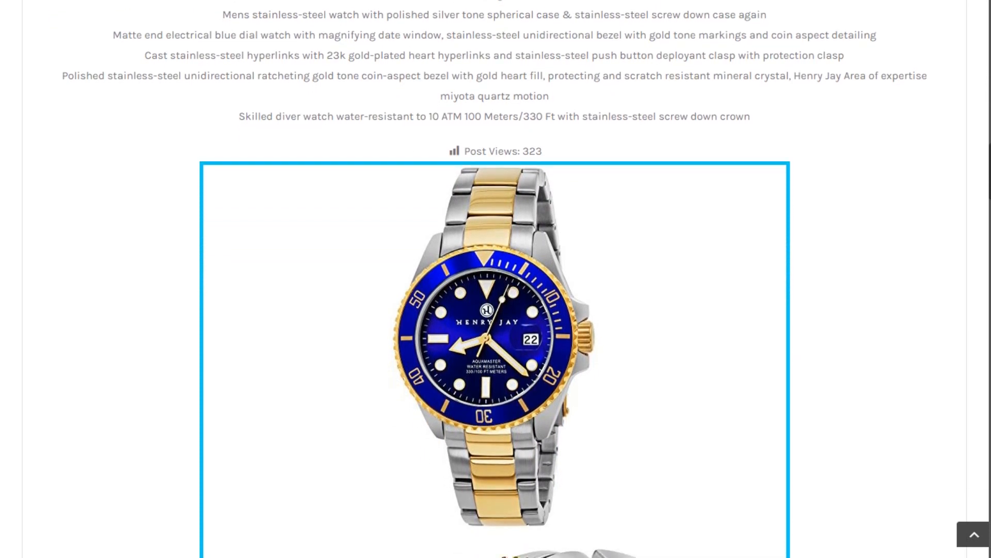
scroll("down", 3)
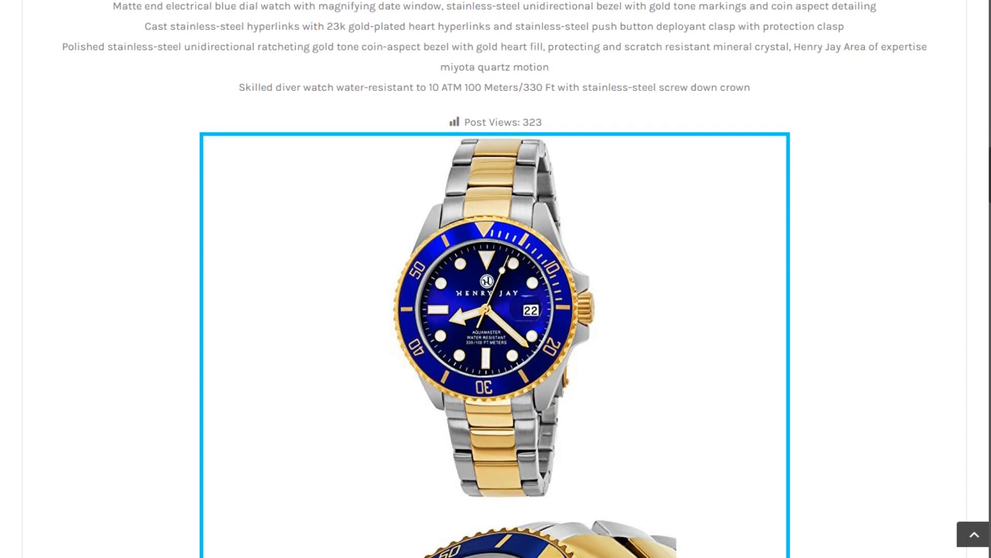
scroll("down", 3)
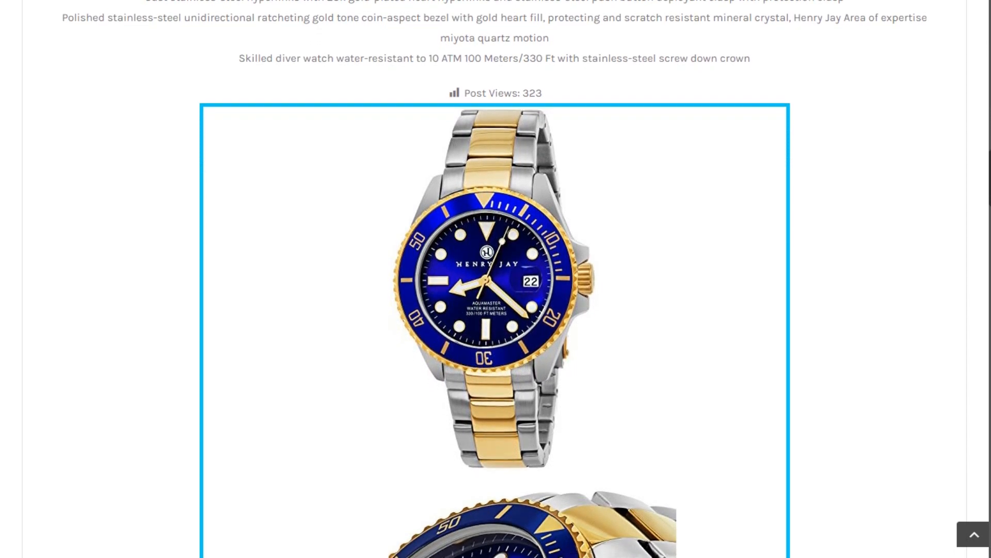